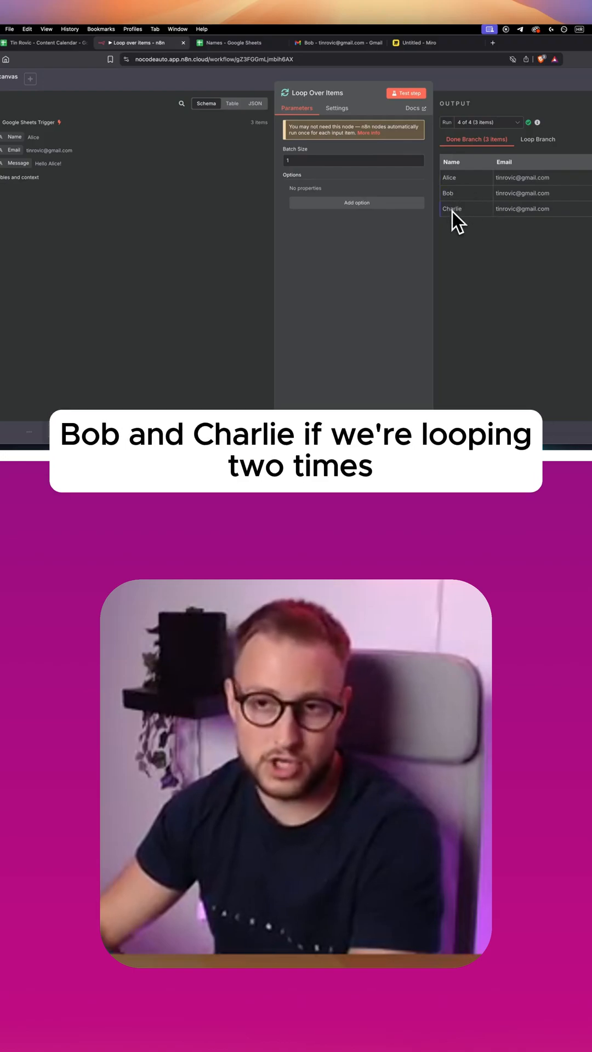
mouse_move(457, 188)
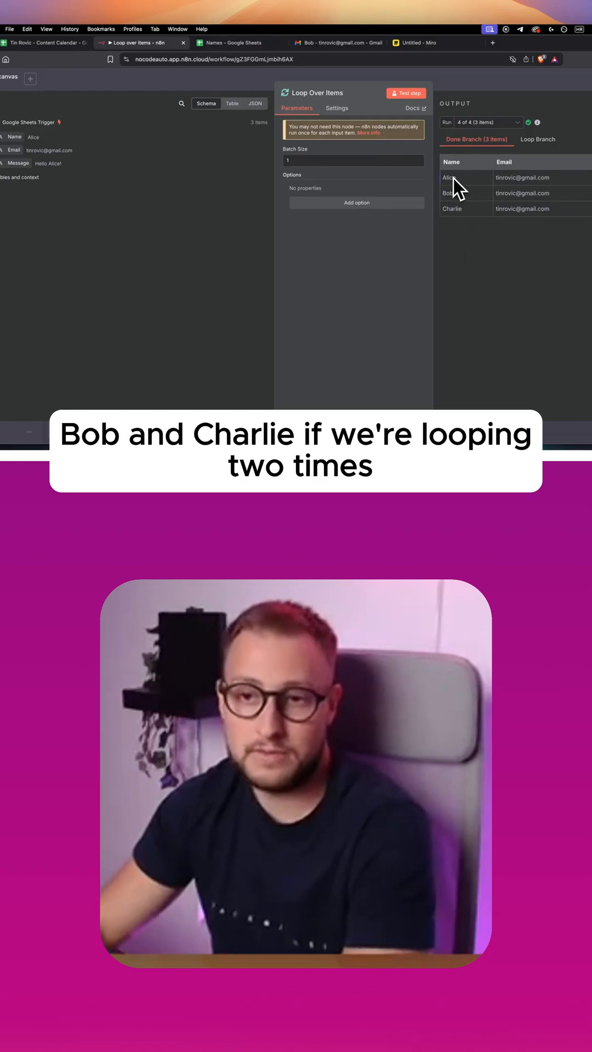
mouse_move(469, 221)
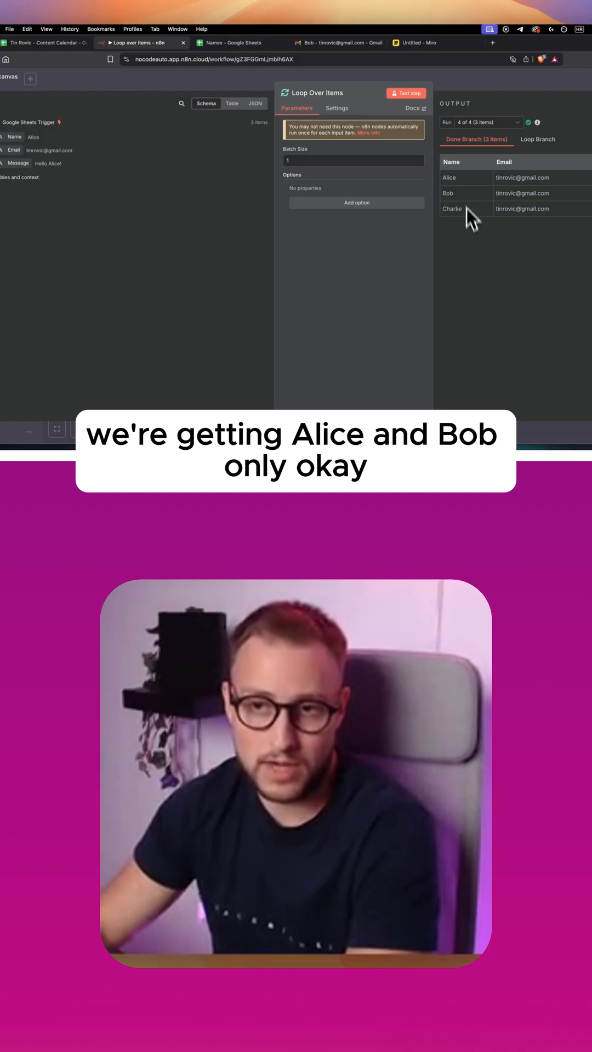
Expand the Run dropdown (4 of 4) in the Loop Over Items output panel.
click(487, 122)
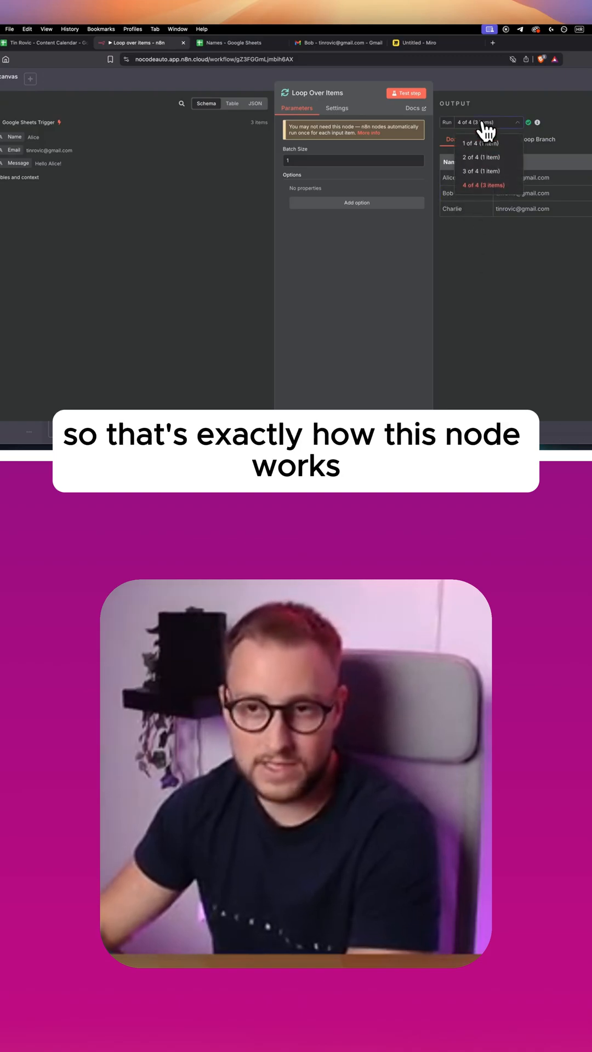
Step through Loop Over Items runs 2, 3 and 4 to inspect each iteration's output.
click(477, 143)
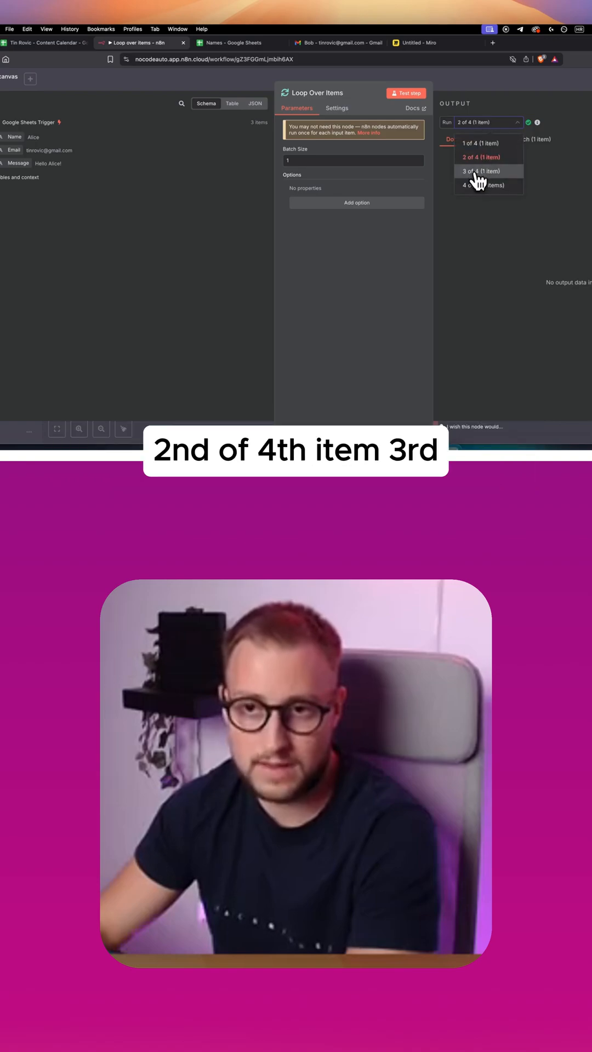
click(476, 170)
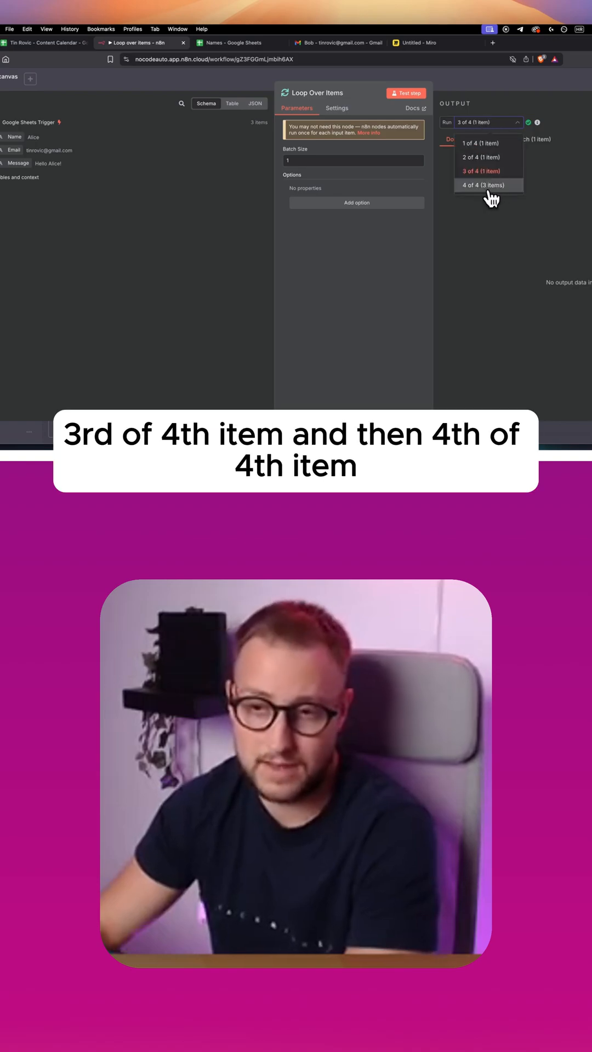
click(487, 185)
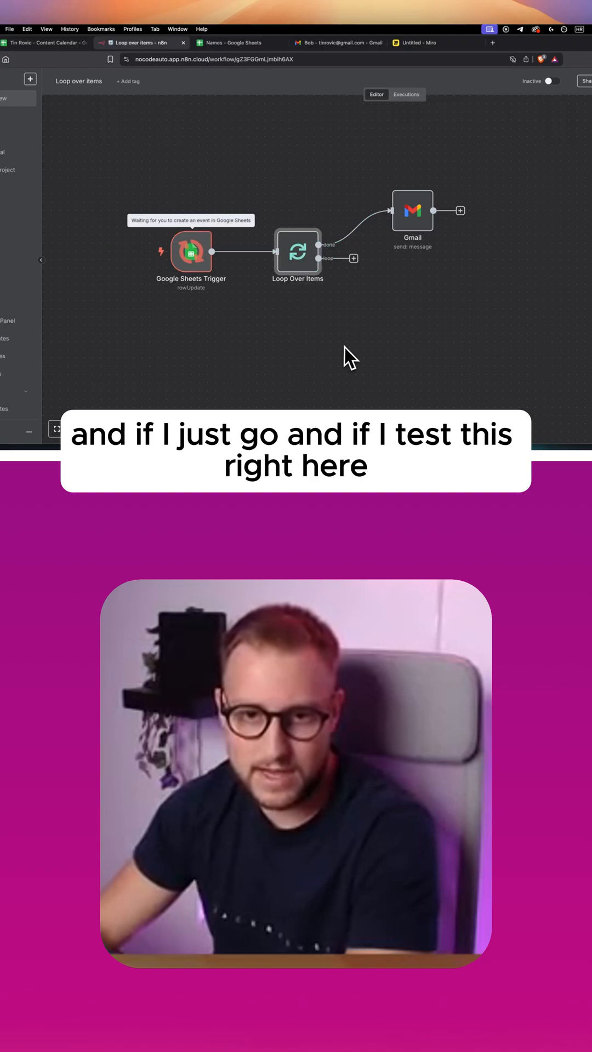
Run a workflow test to watch 3 sheet items flow into the loop.
click(190, 251)
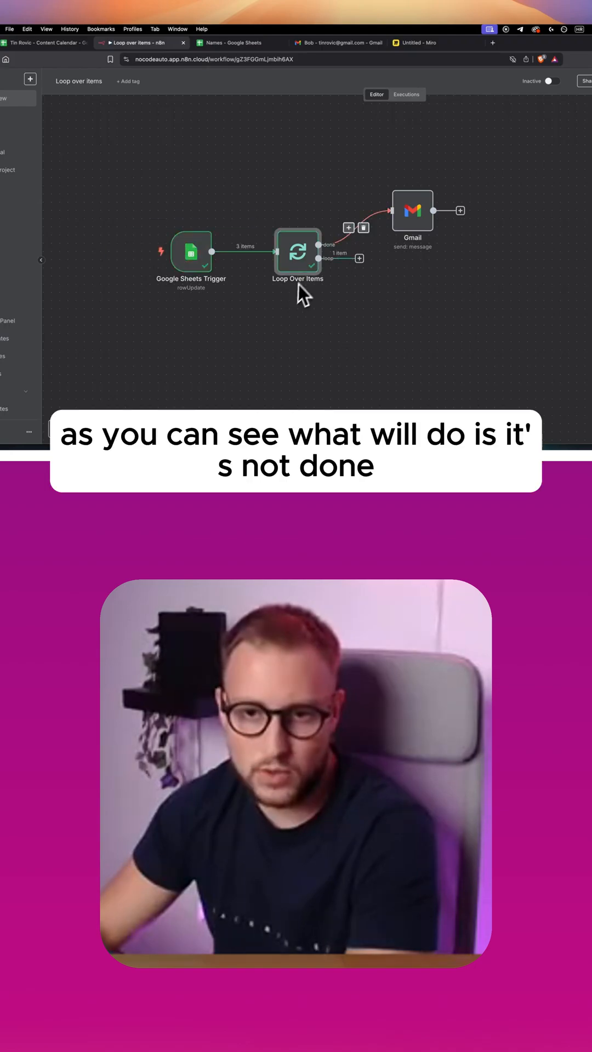